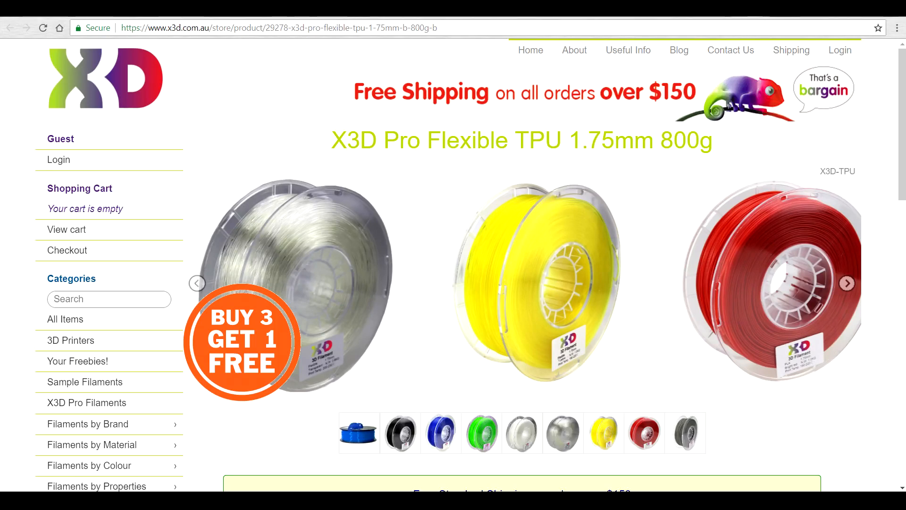
Open Process1's FFF Settings, showing the Cocoon Create Touch profile with ABS, medium quality.
scroll("down", 3)
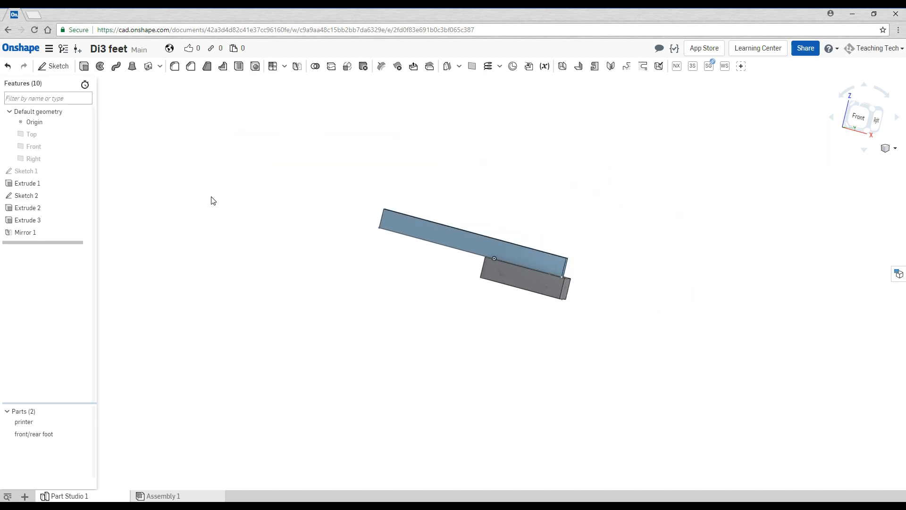
mouse_move(585, 188)
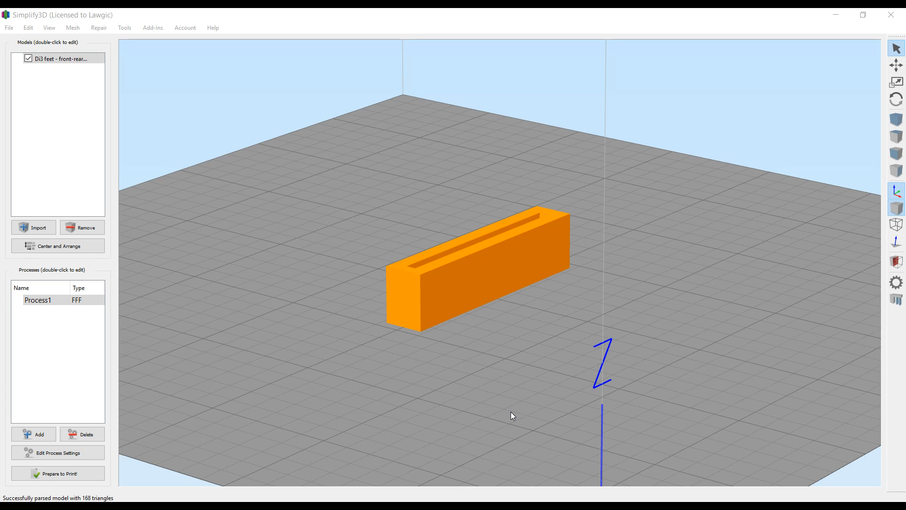
double_click(38, 300)
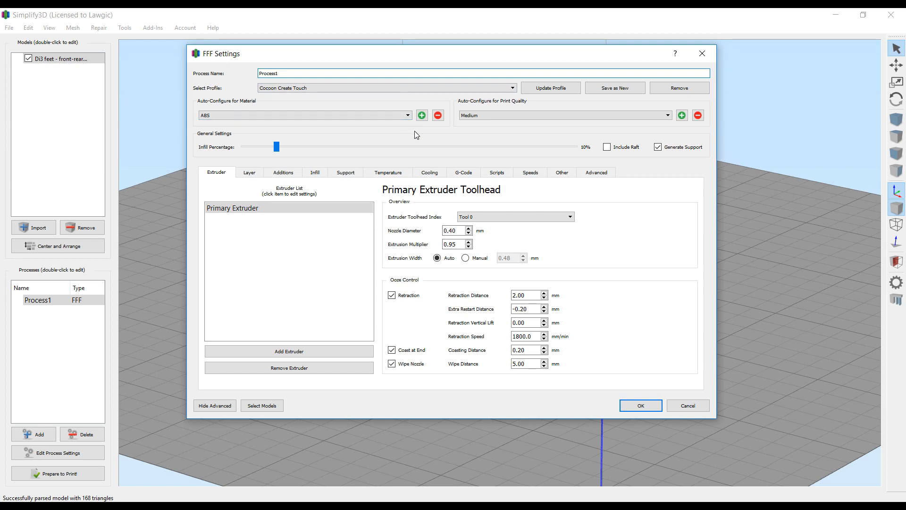
Add a new material preset named TPU to the process and view the Layer settings.
left_click(421, 115)
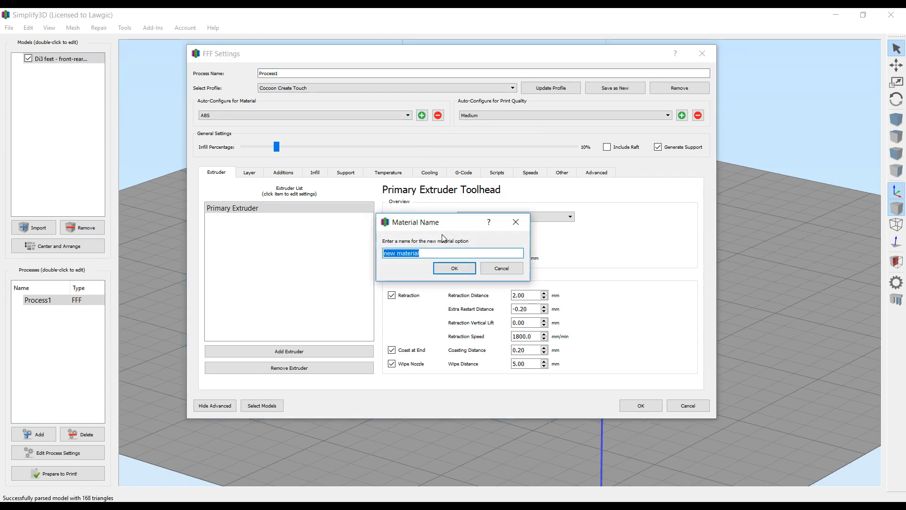
type("TPU")
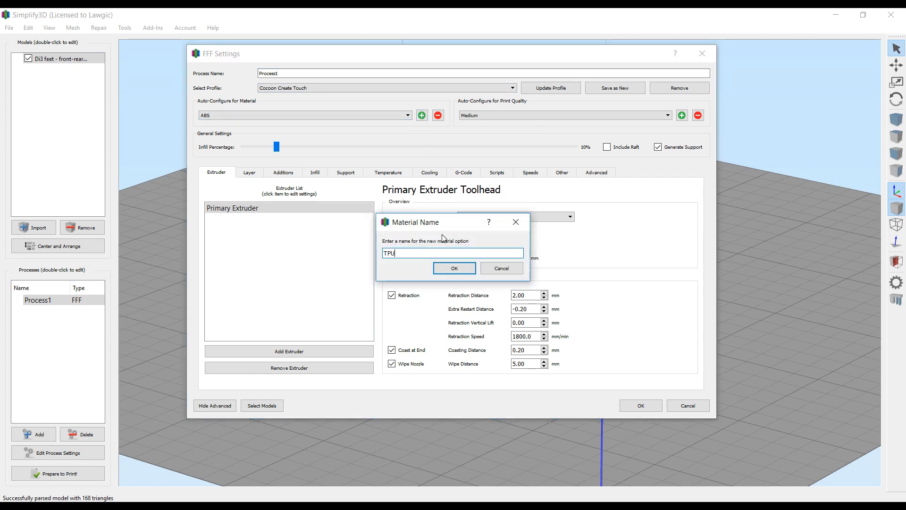
left_click(453, 268)
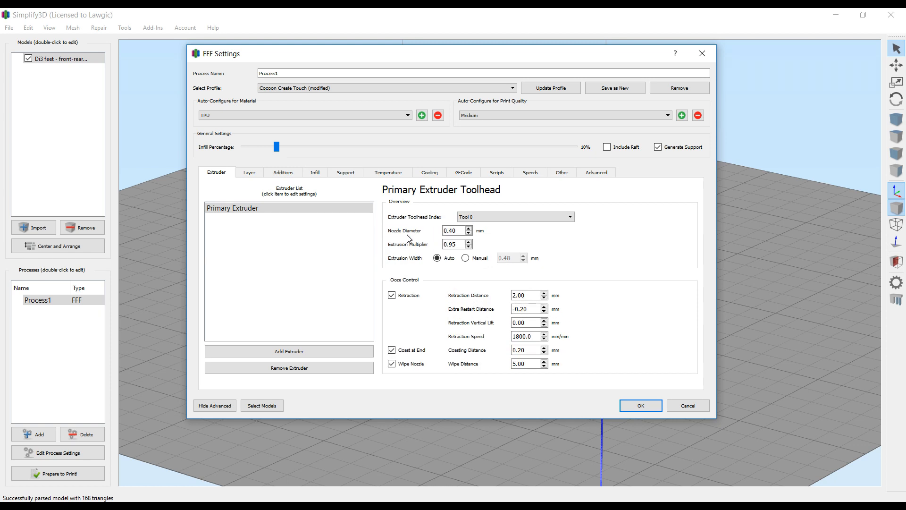
mouse_move(500, 279)
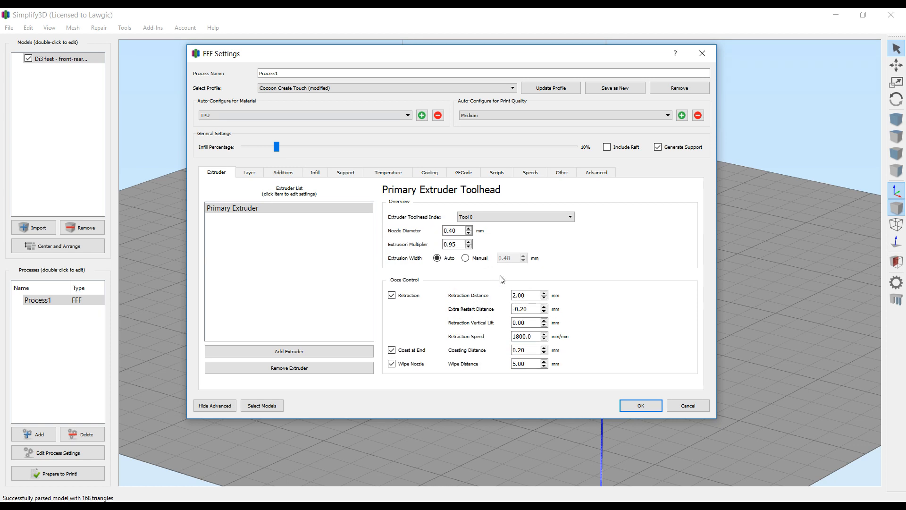
mouse_move(381, 316)
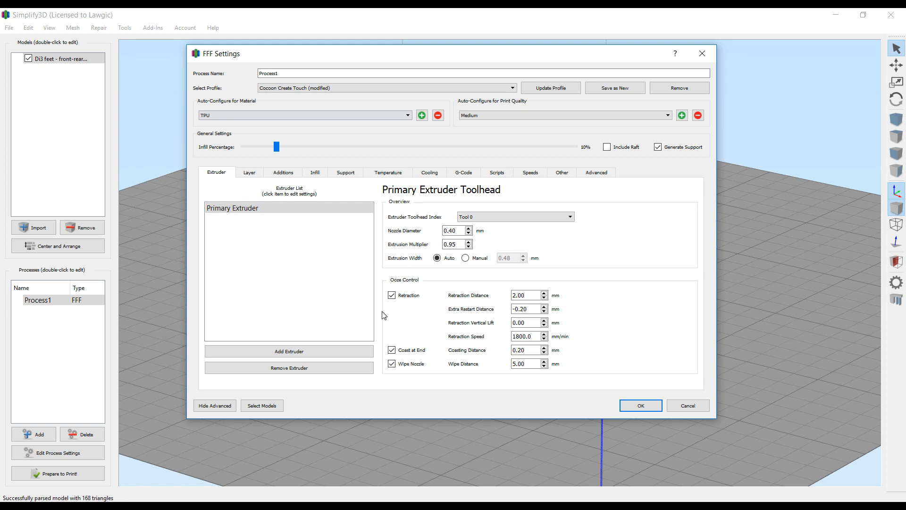
mouse_move(493, 346)
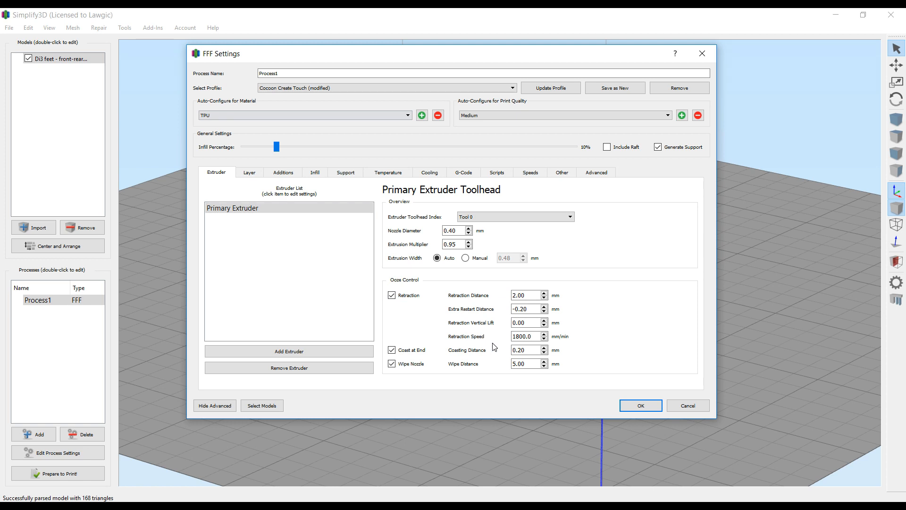
mouse_move(423, 291)
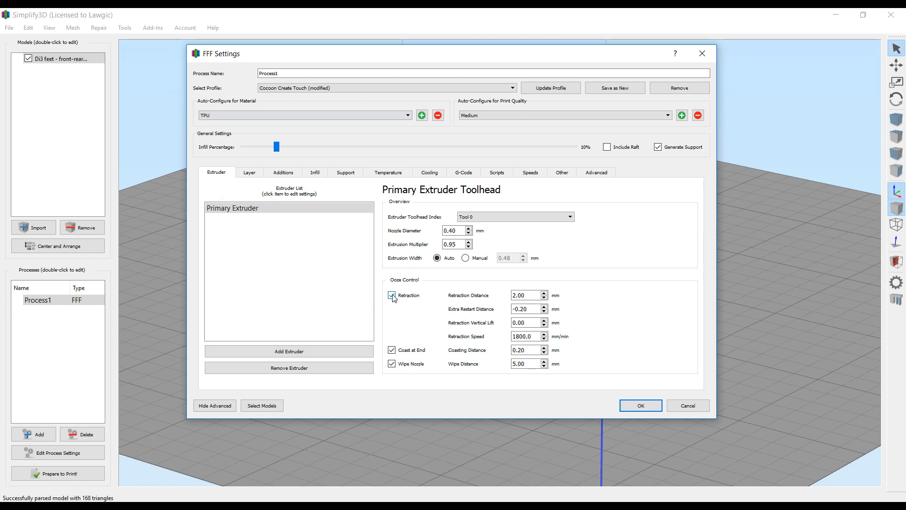
left_click(249, 173)
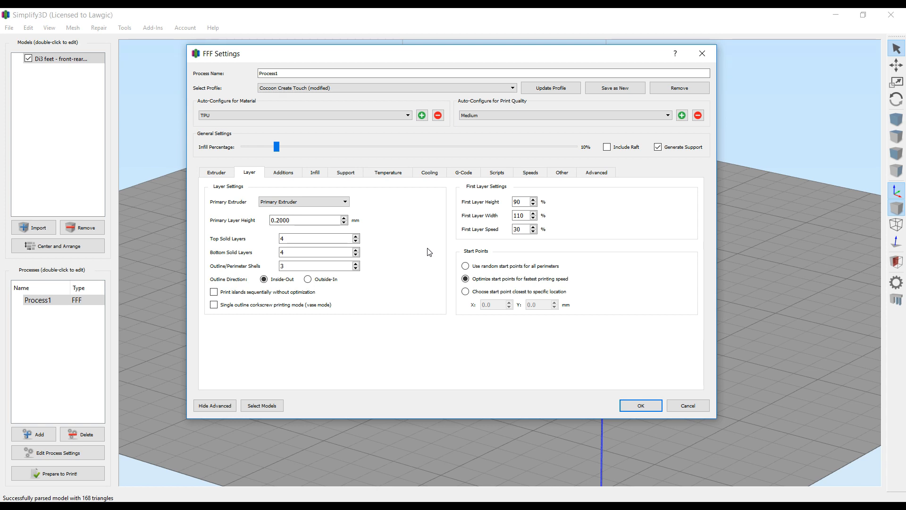
mouse_move(436, 247)
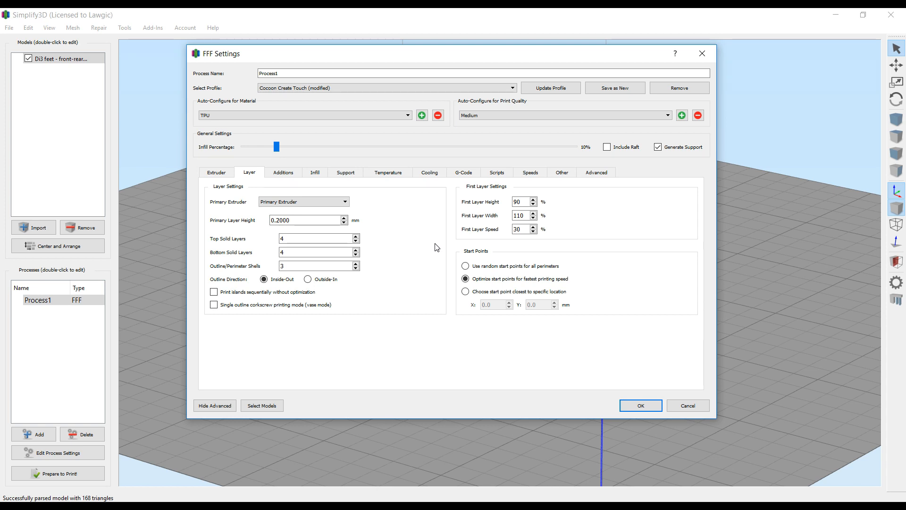
Set the bed temperature setpoint to 0°C and the primary extruder setpoint to 240°C.
left_click(387, 171)
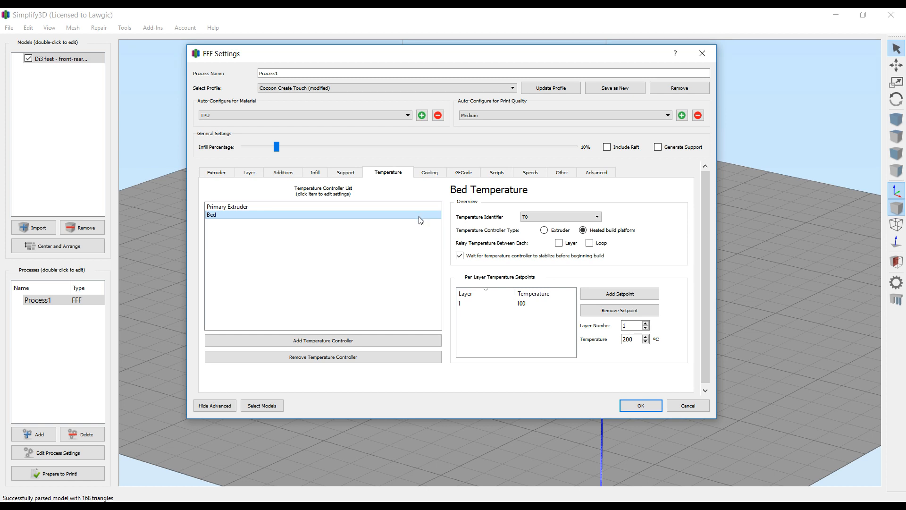
left_click(520, 303)
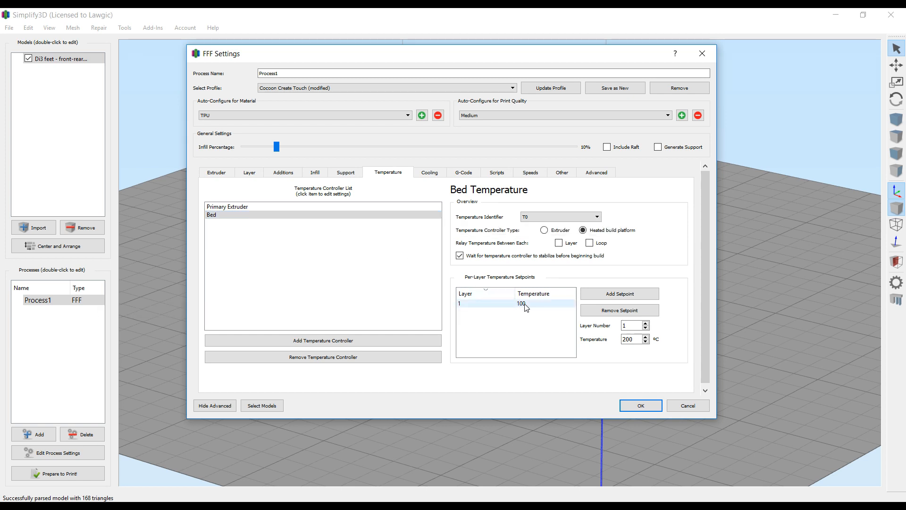
double_click(520, 303)
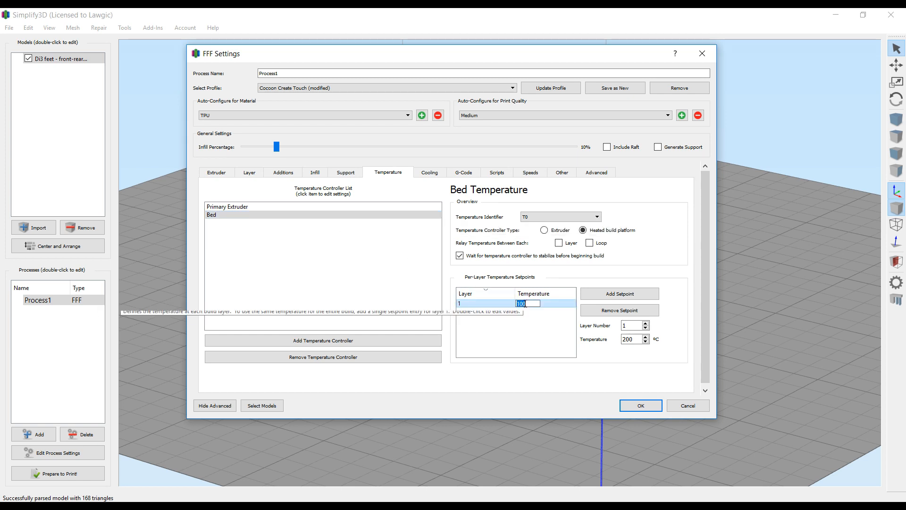
type("0")
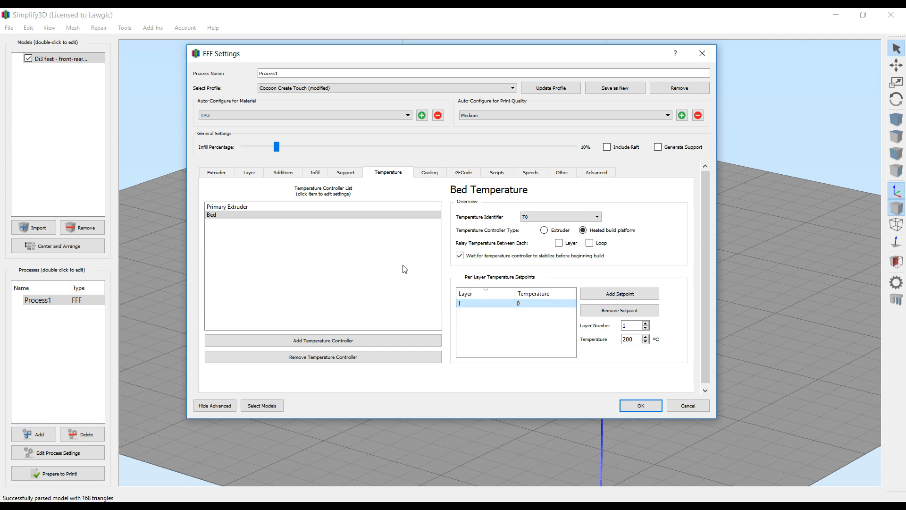
left_click(227, 206)
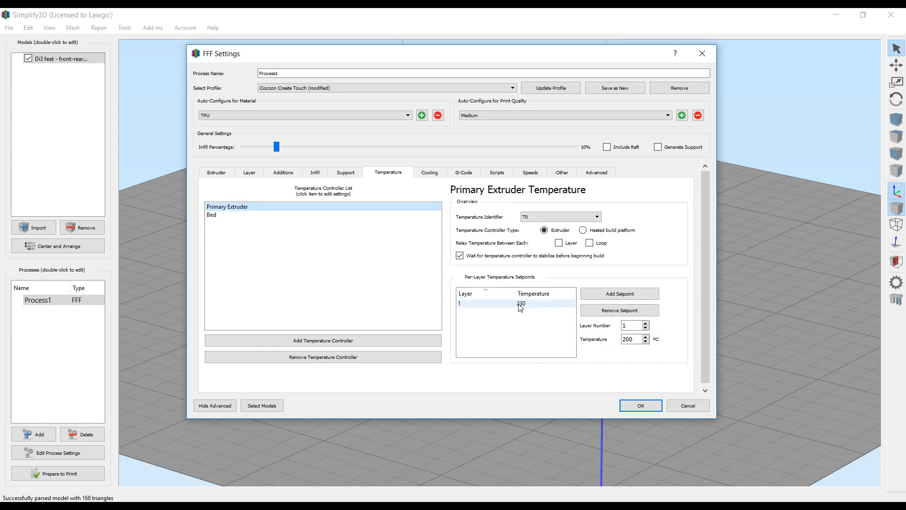
double_click(521, 303)
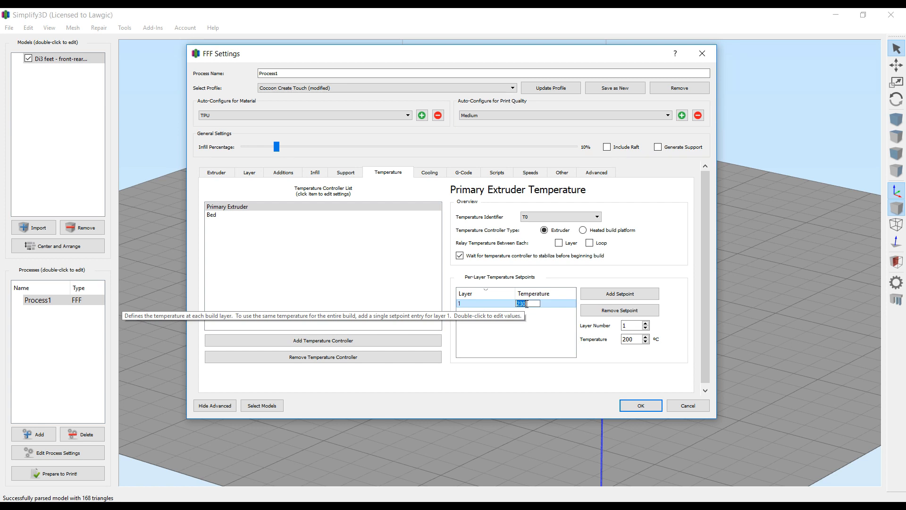
type("240")
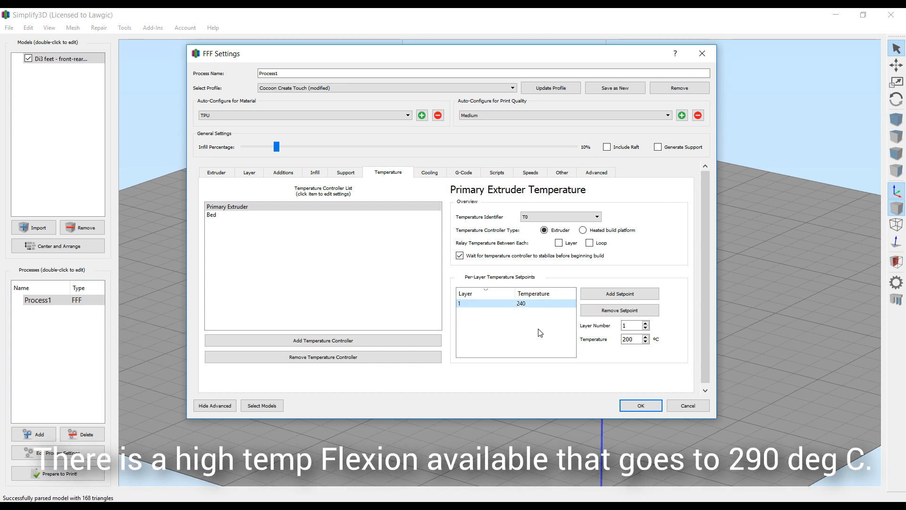
mouse_move(539, 332)
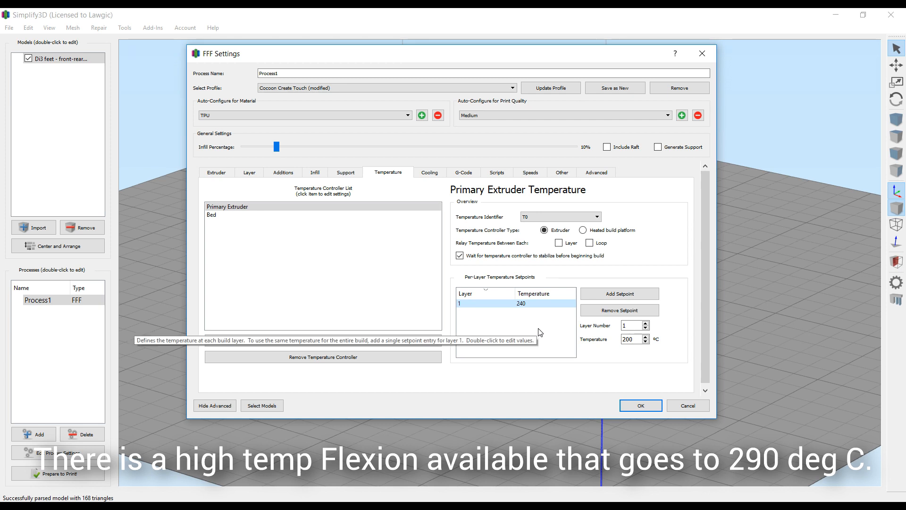
mouse_move(540, 372)
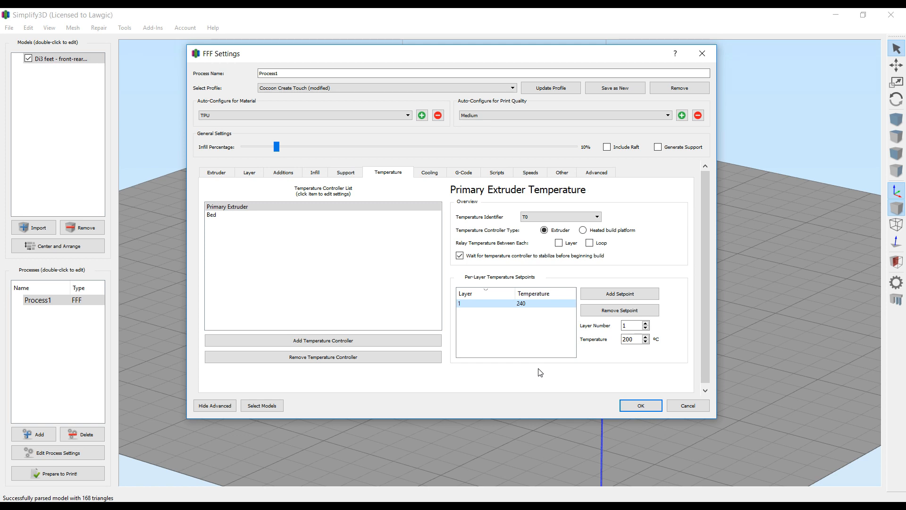
left_click(530, 172)
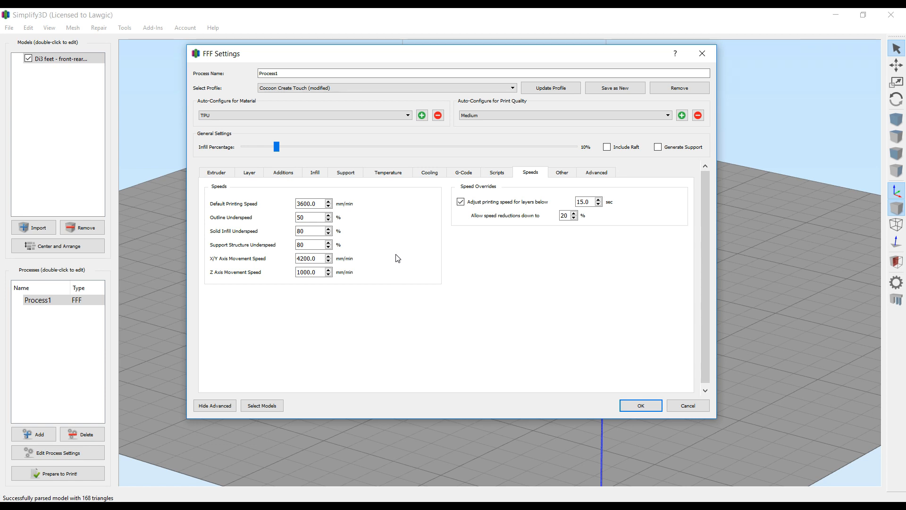
mouse_move(310, 217)
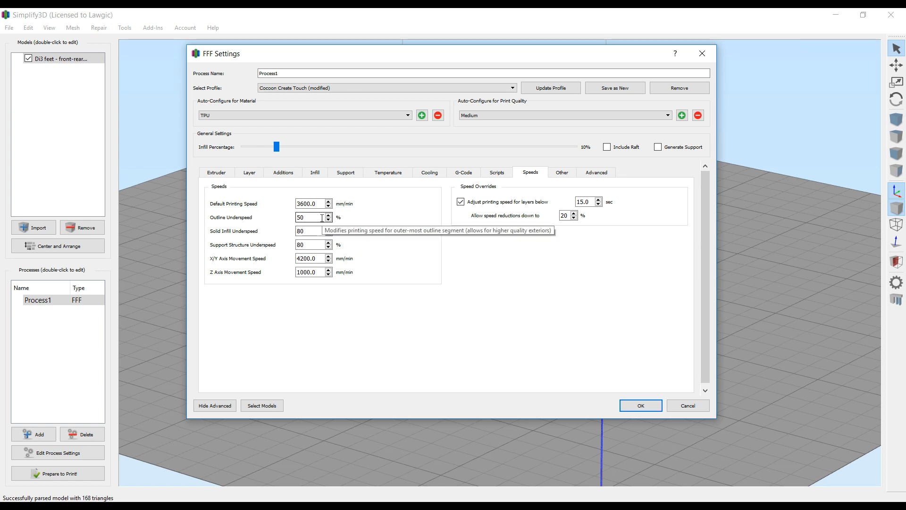
mouse_move(313, 203)
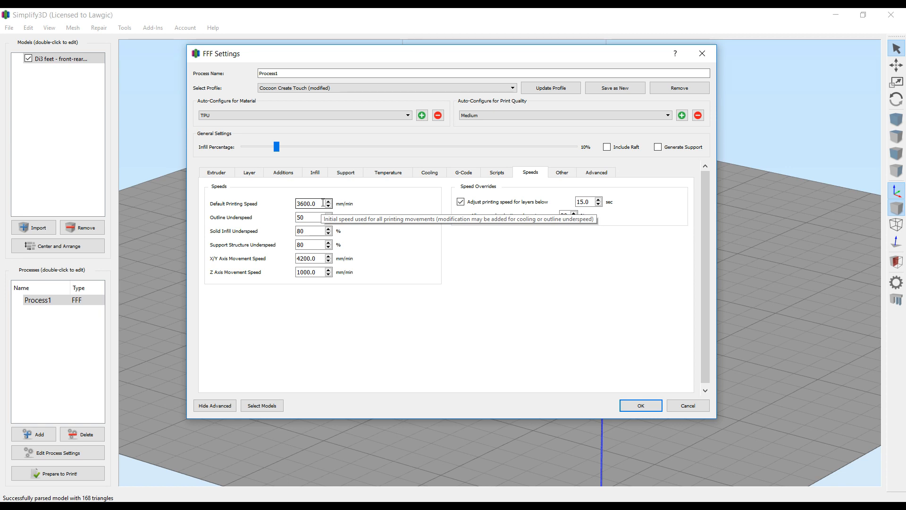
mouse_move(426, 250)
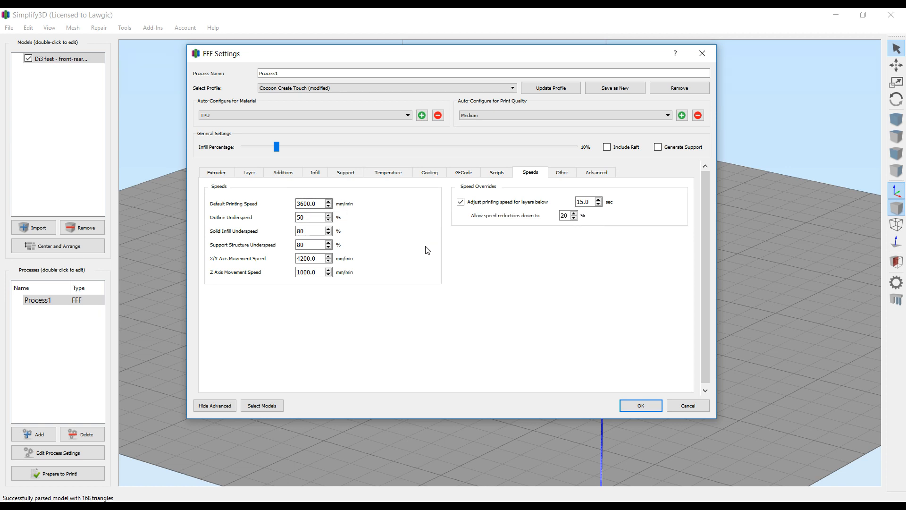
mouse_move(440, 311)
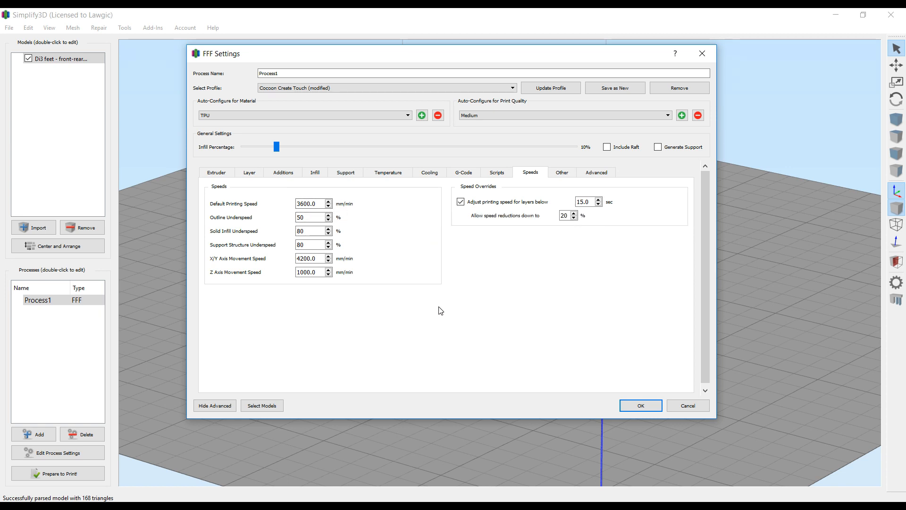
mouse_move(579, 262)
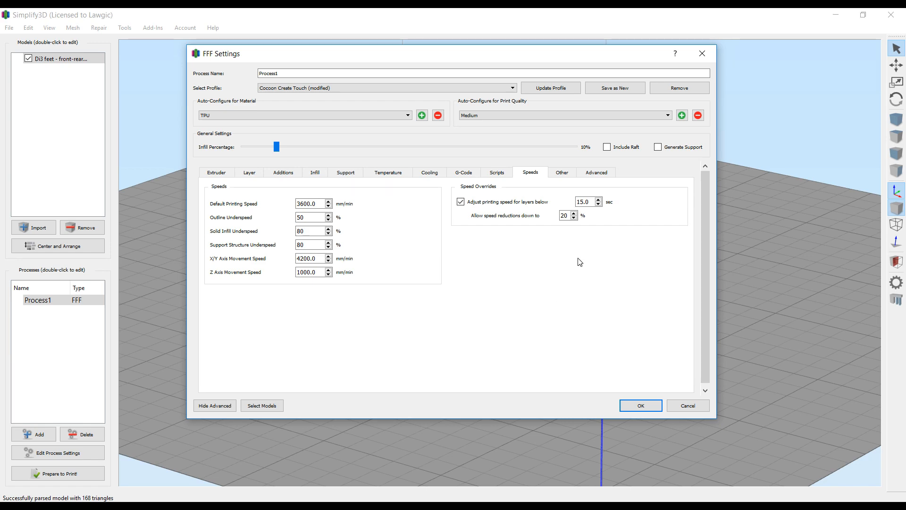
Overwrite the Cocoon Create Touch profile with the current TPU settings and close FFF Settings.
left_click(549, 88)
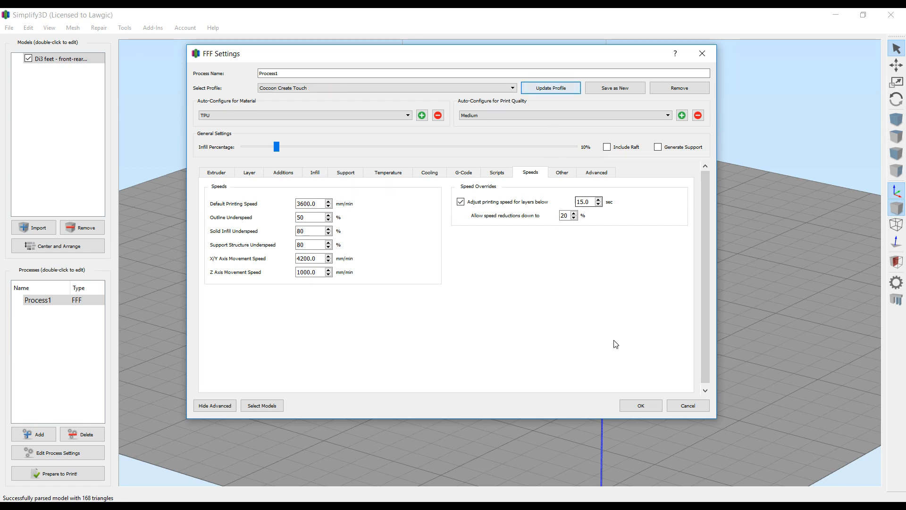
left_click(639, 405)
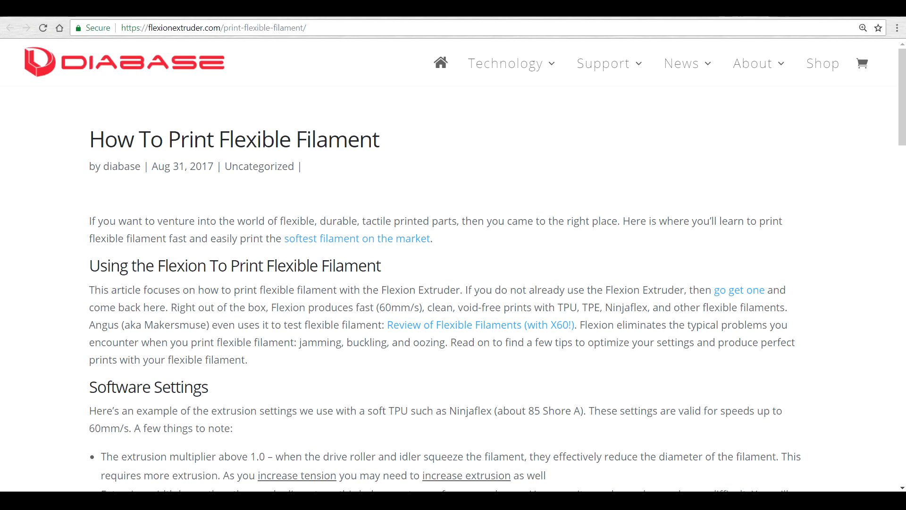
Scroll Diabase's How To Print Flexible Filament guide to its Software Settings advice.
scroll("down", 3)
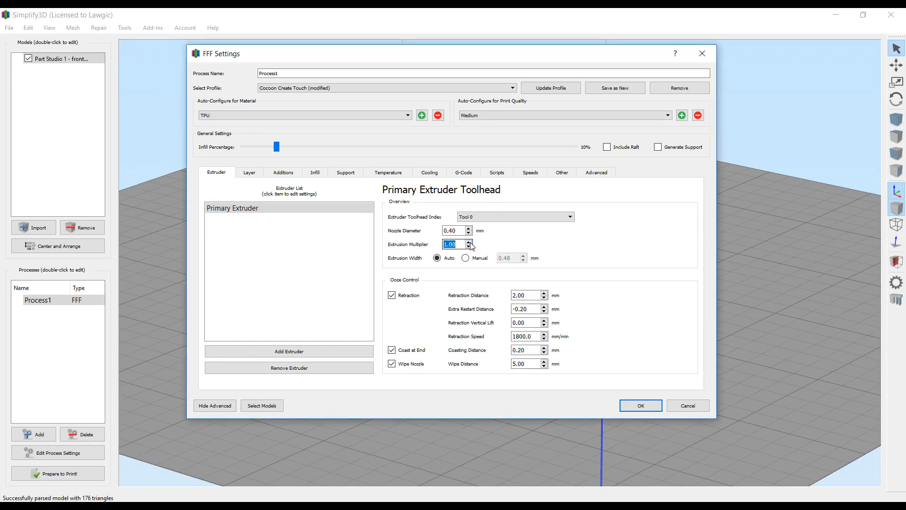
Set extrusion multiplier 1.05, manual extrusion width 0.38 mm, adjust outline overlap, and close.
left_click(468, 242)
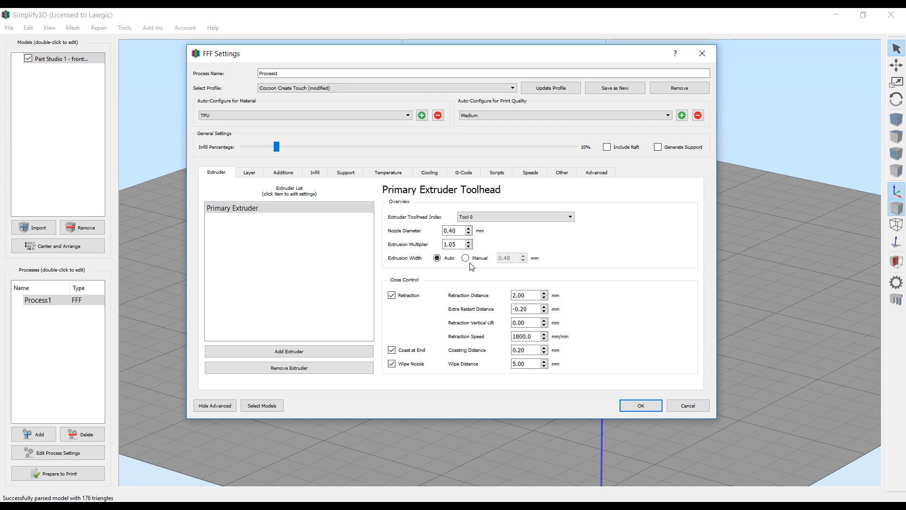
left_click(466, 258)
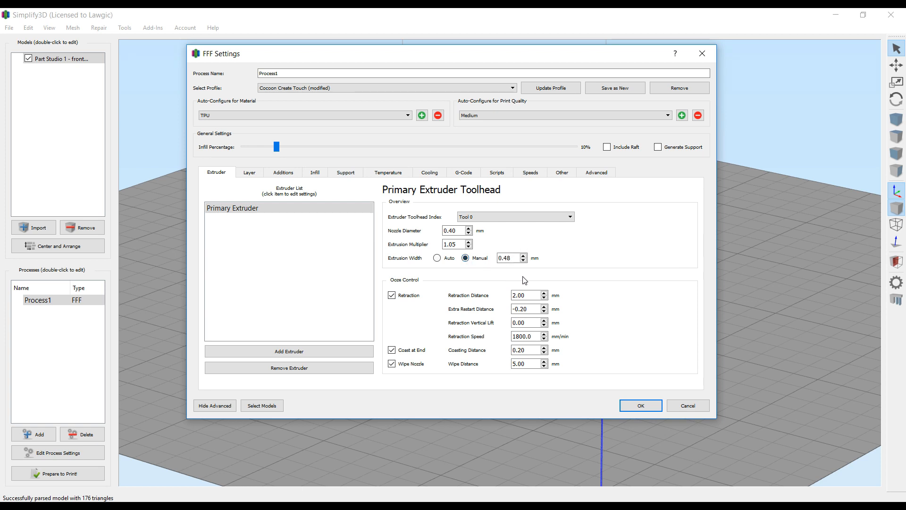
triple_click(508, 258)
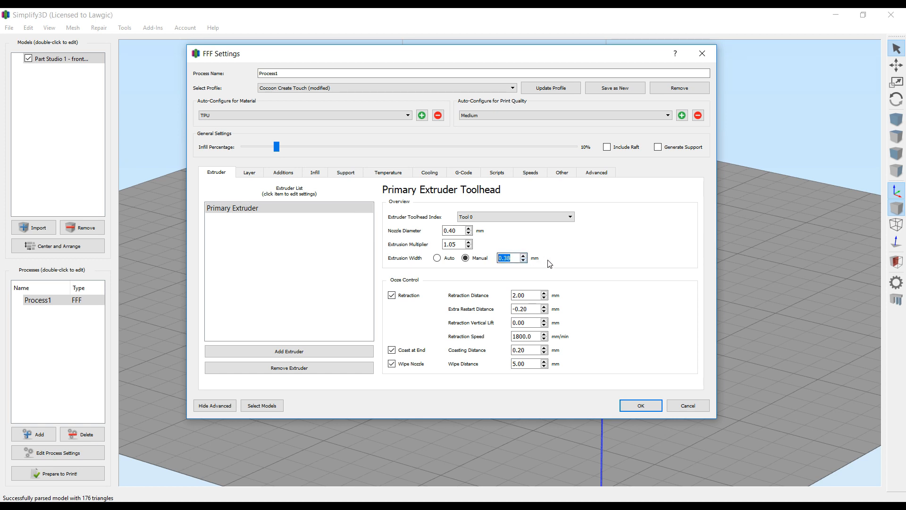
left_click(314, 171)
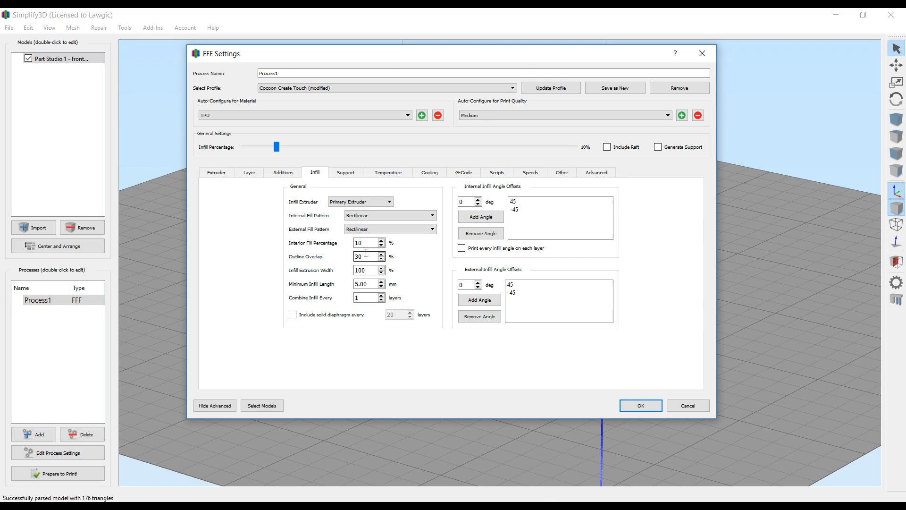
triple_click(366, 256)
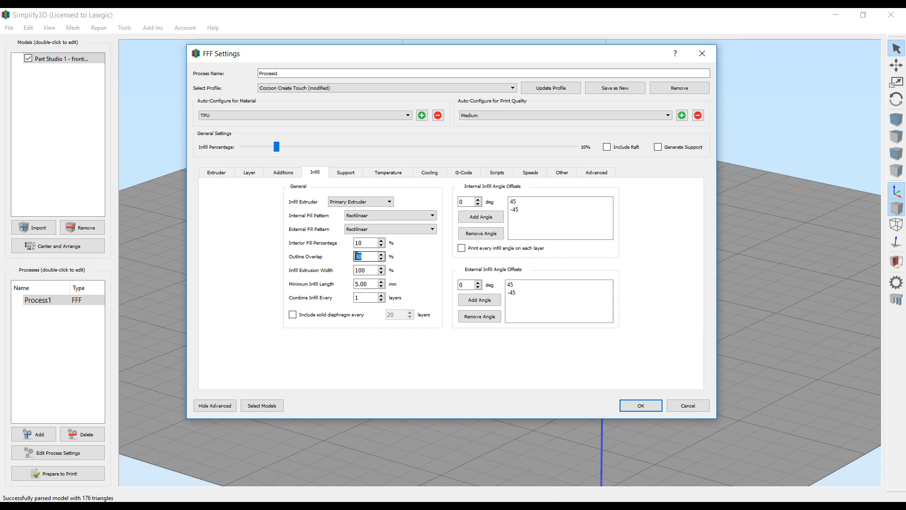
left_click(640, 405)
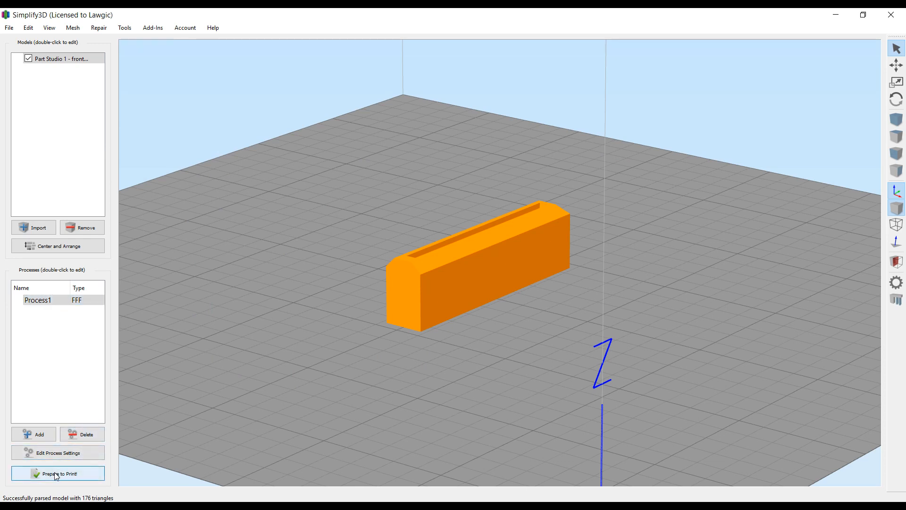
Run Prepare to Print on the four foot model copies, then reopen Process1's settings.
left_click(57, 473)
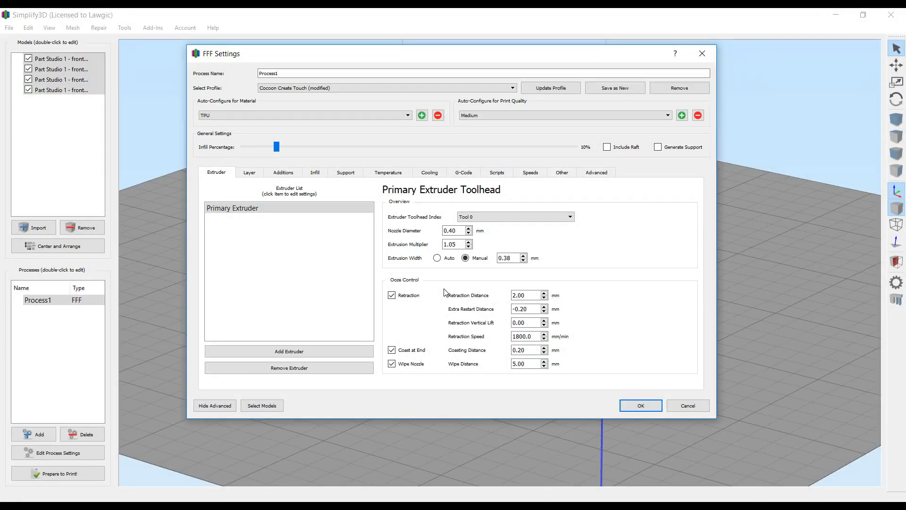
Set the global G-code Z-axis offset to 0.05 mm.
left_click(513, 216)
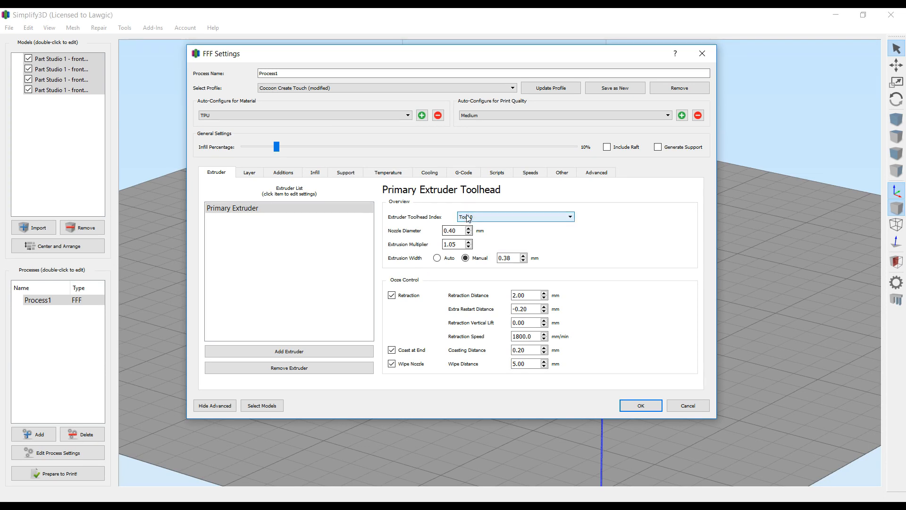
left_click(463, 172)
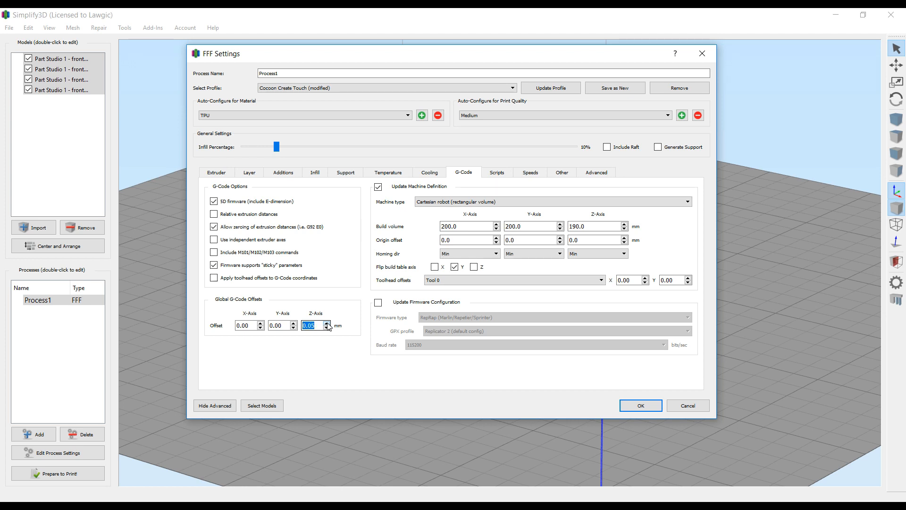
mouse_move(357, 391)
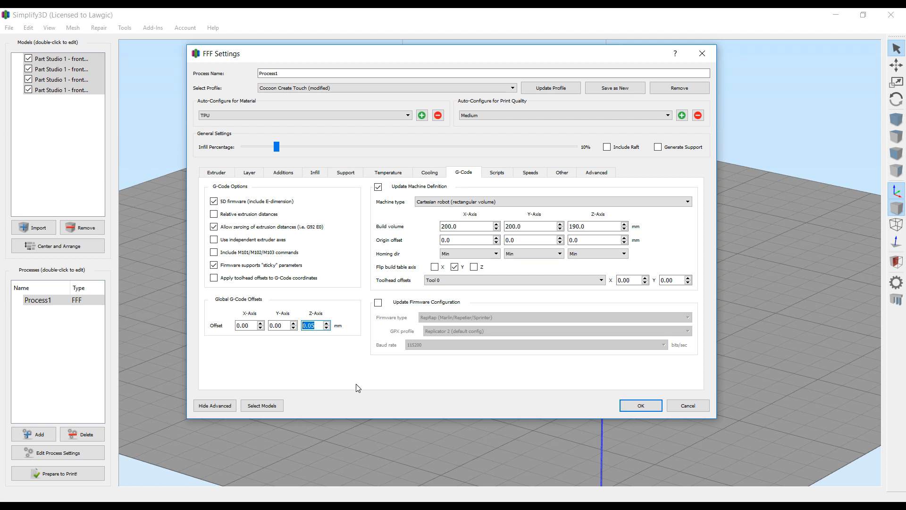
left_click(249, 172)
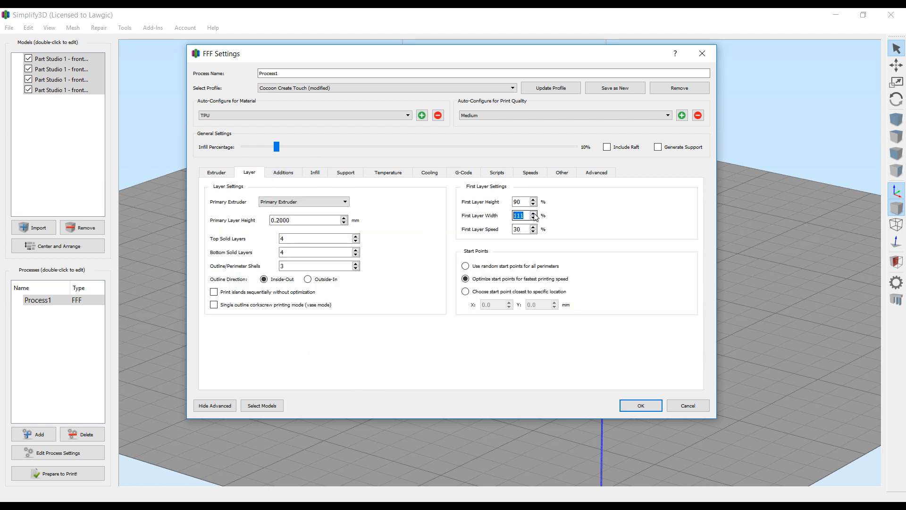
Set First Layer Width to 120% and return to the G-Code settings.
left_click(532, 214)
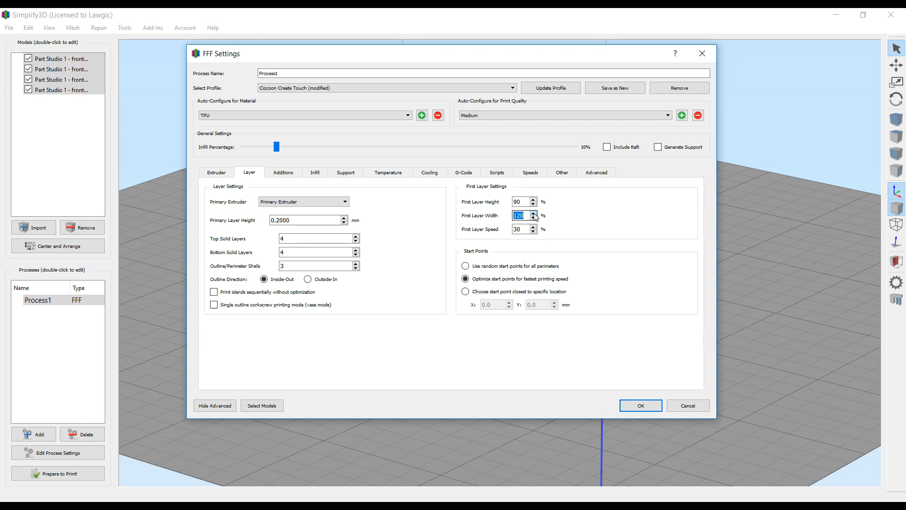
left_click(532, 213)
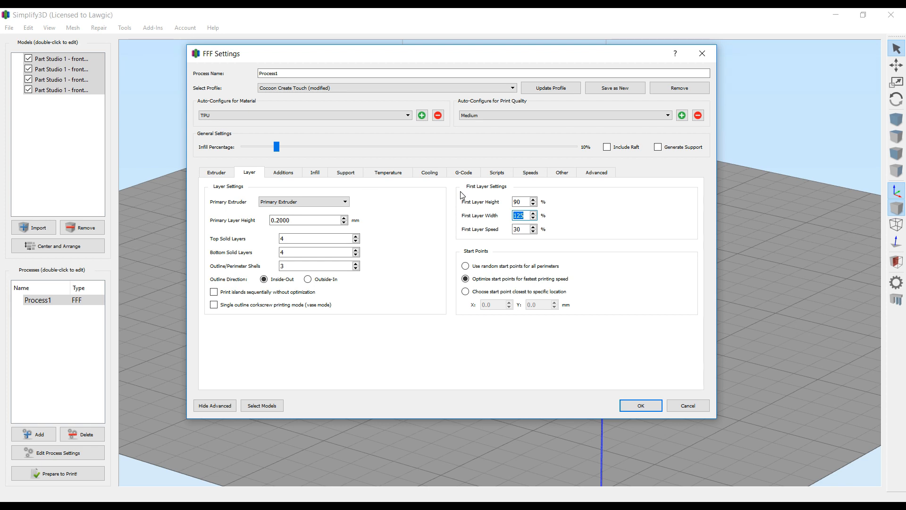
left_click(463, 172)
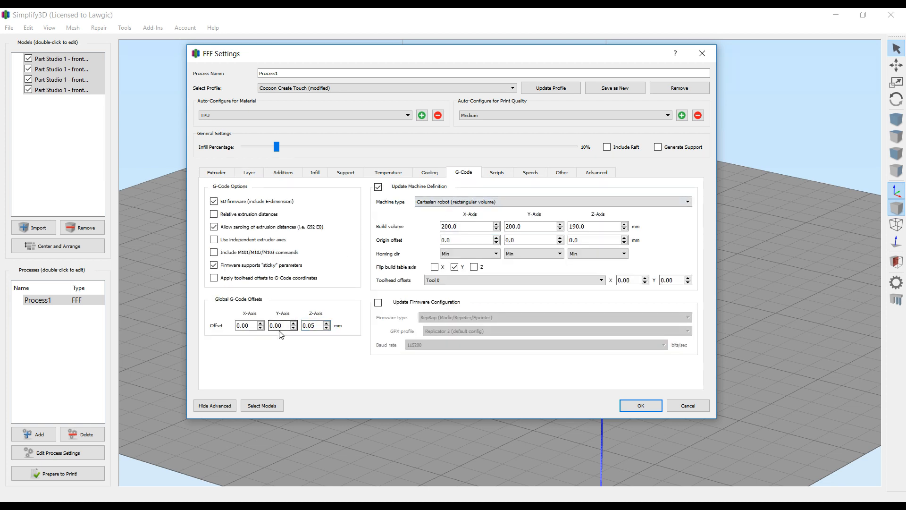
mouse_move(211, 111)
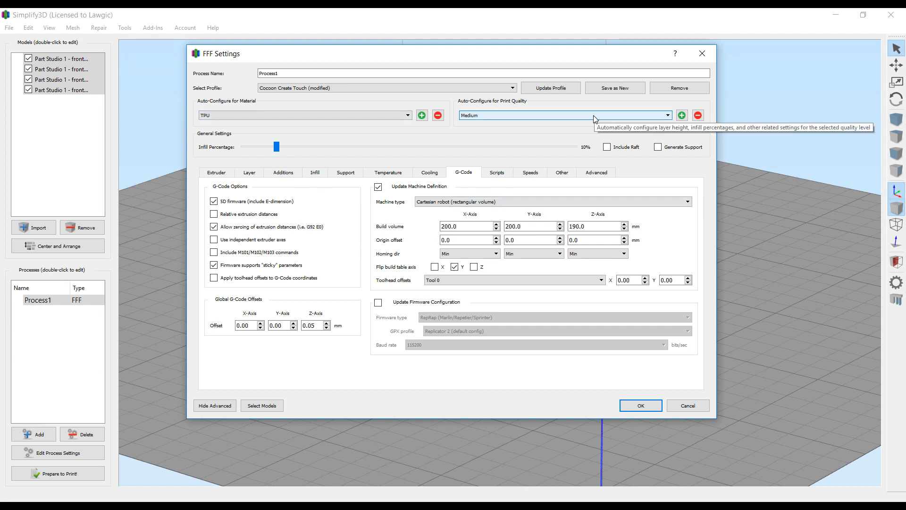
Save the settings as a new profile named 'Cocoon Create Touch TPU'.
left_click(613, 87)
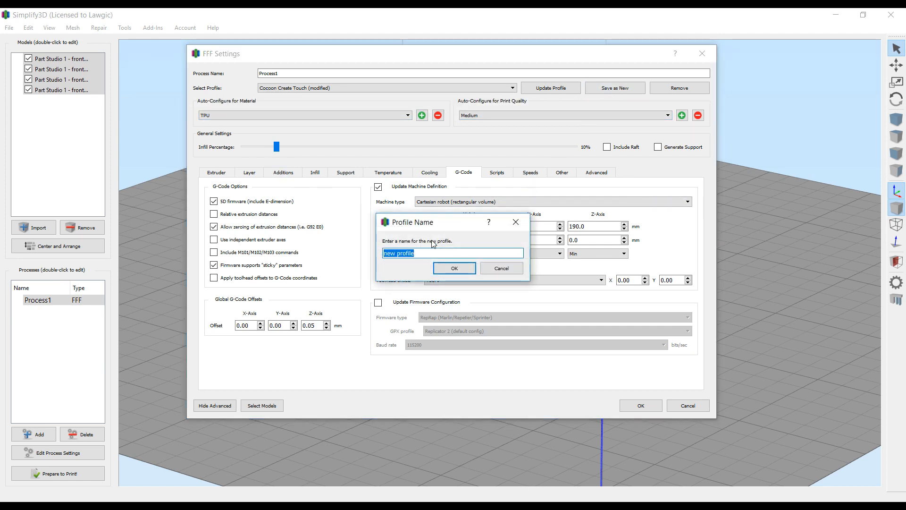
type("Cocoon Create Tou")
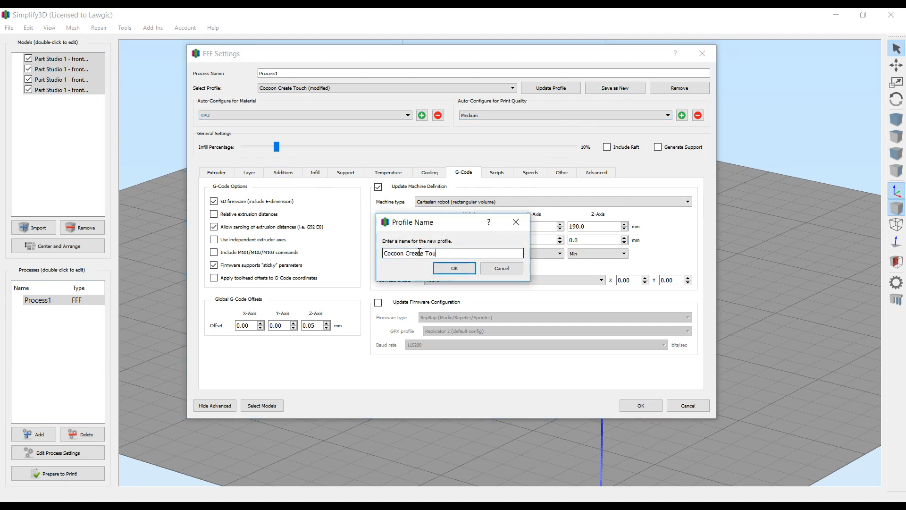
left_click(454, 268)
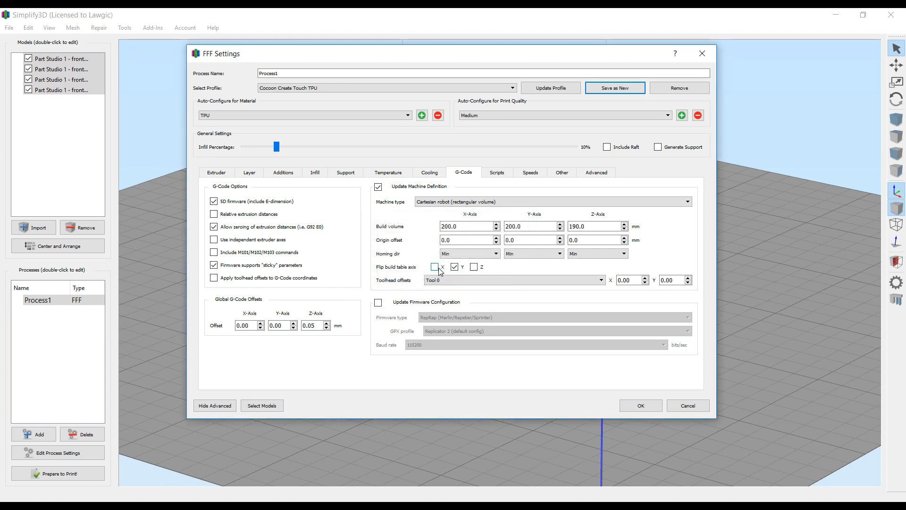